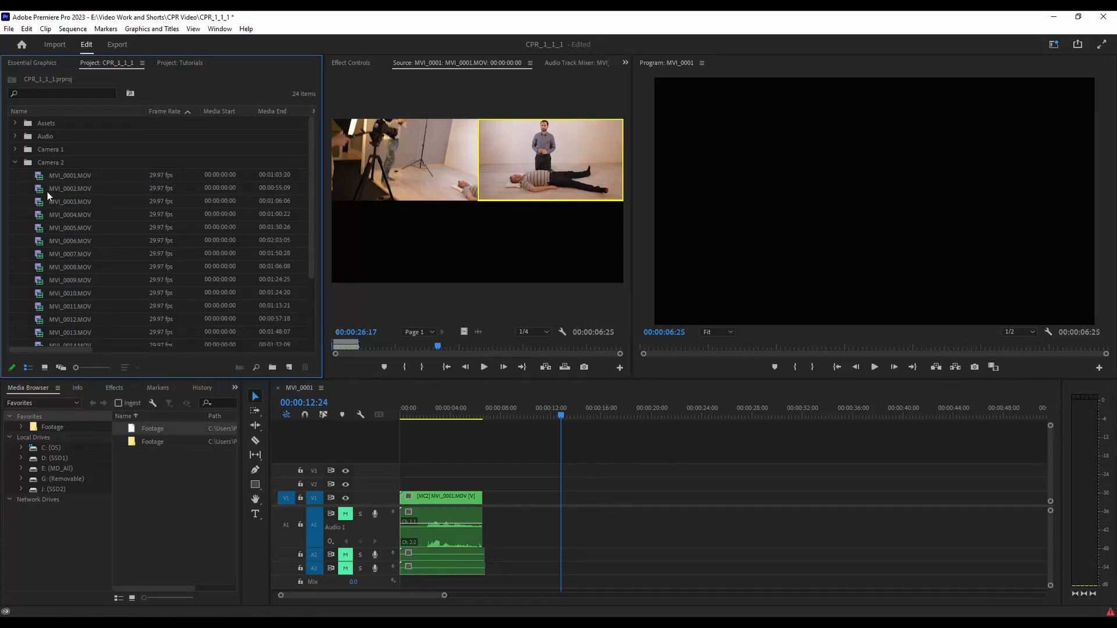
Step: Select MVI_0003.MOV in the Project panel to drop its video onto V1
click(69, 200)
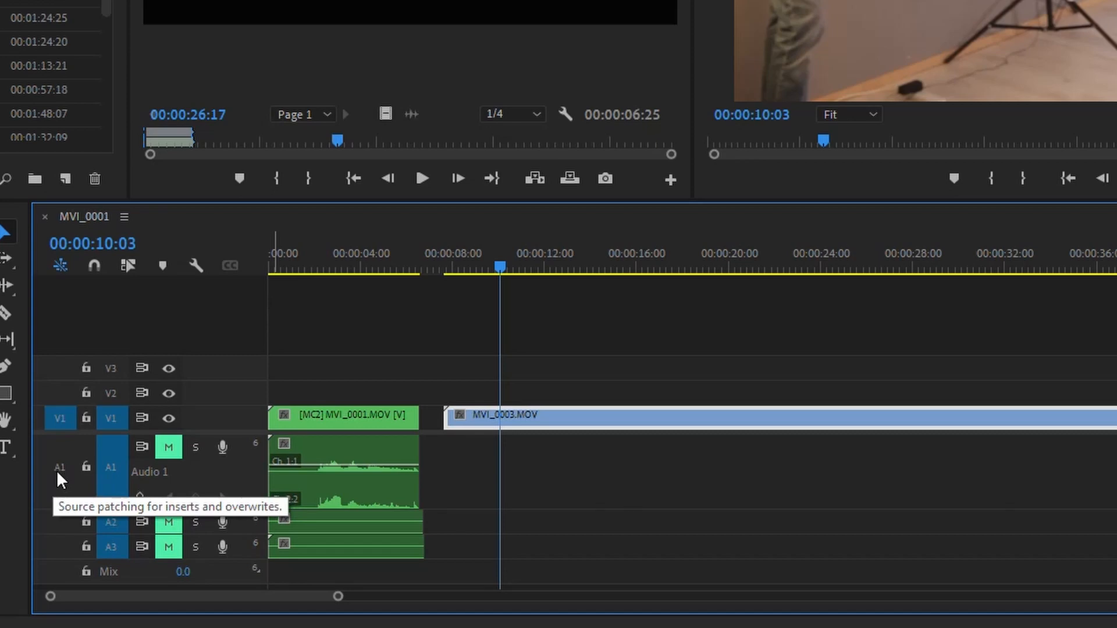
Step: Turn on the A1 source patching toggle so dropped clips bring their audio
click(60, 467)
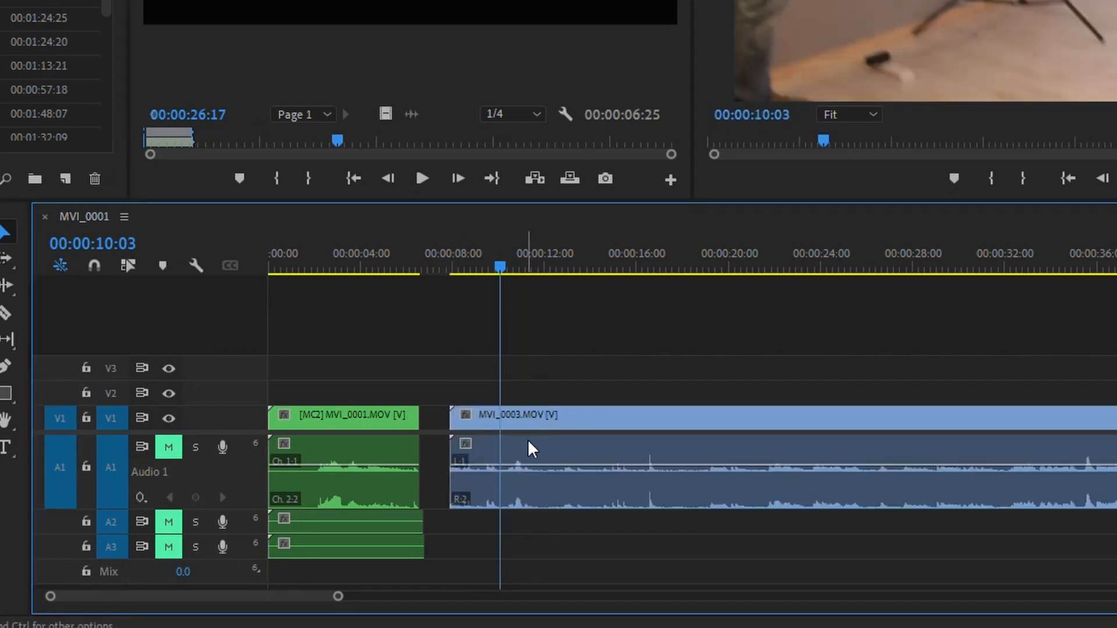
mouse_move(484, 453)
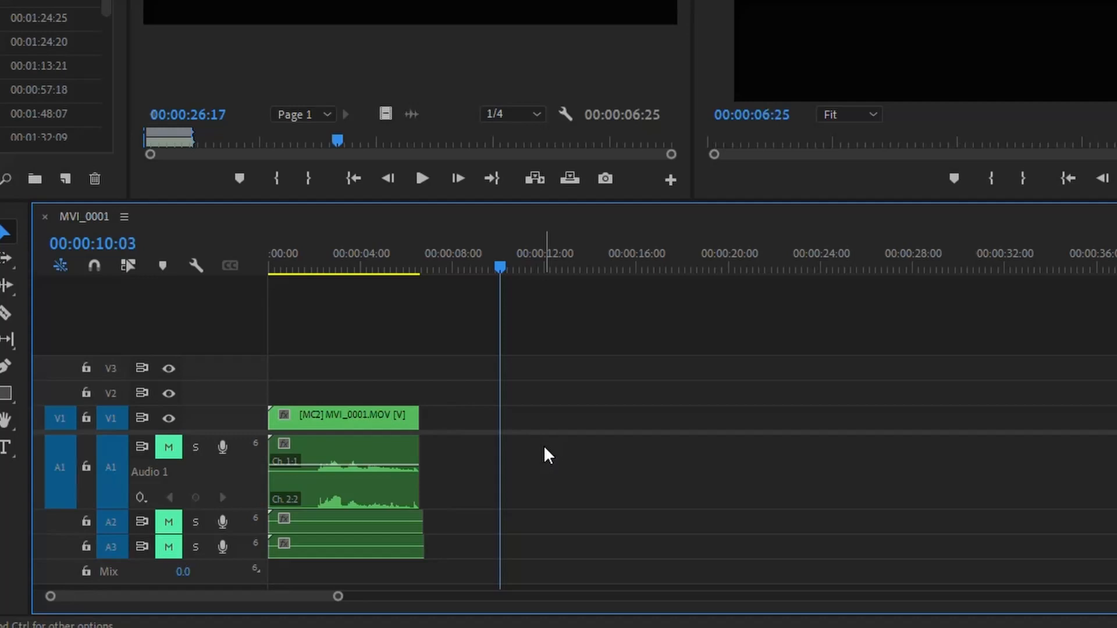
click(60, 417)
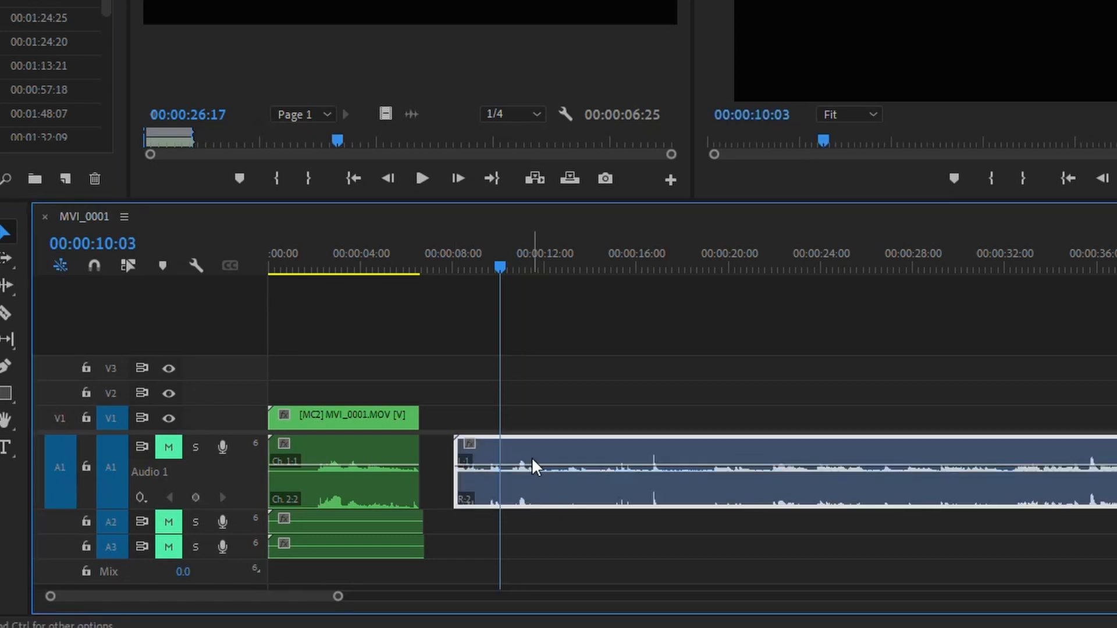
mouse_move(499, 448)
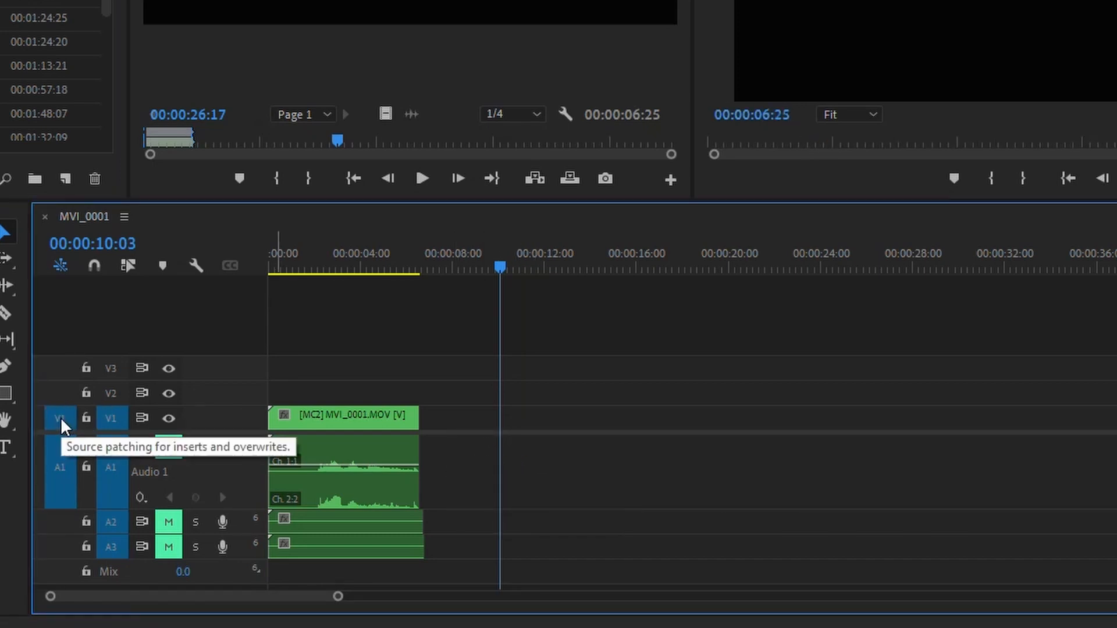
mouse_move(37, 146)
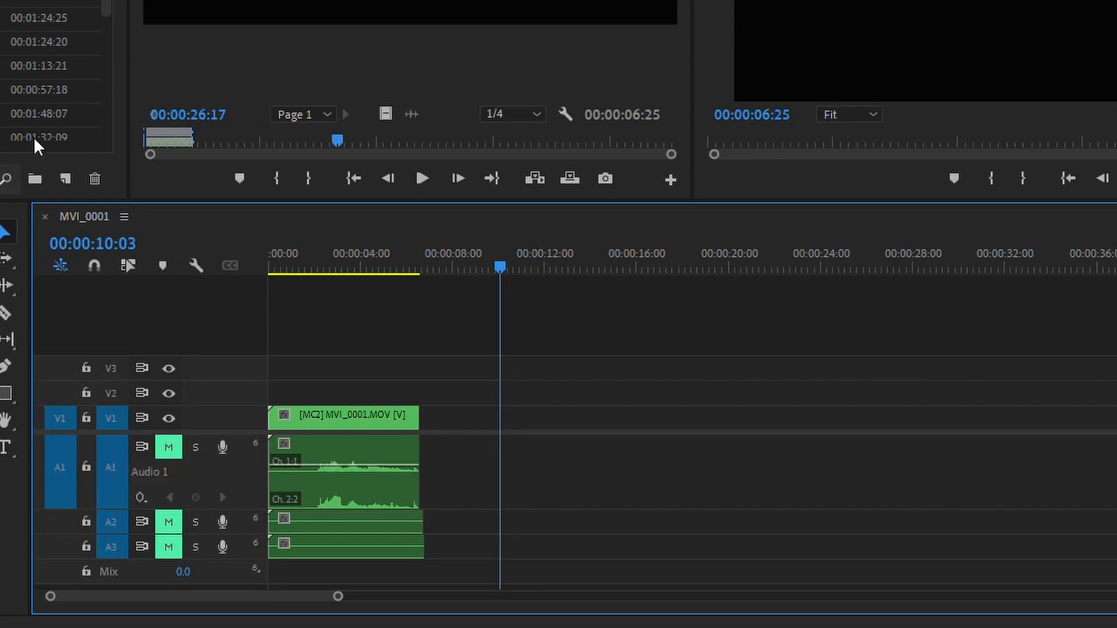
mouse_move(537, 339)
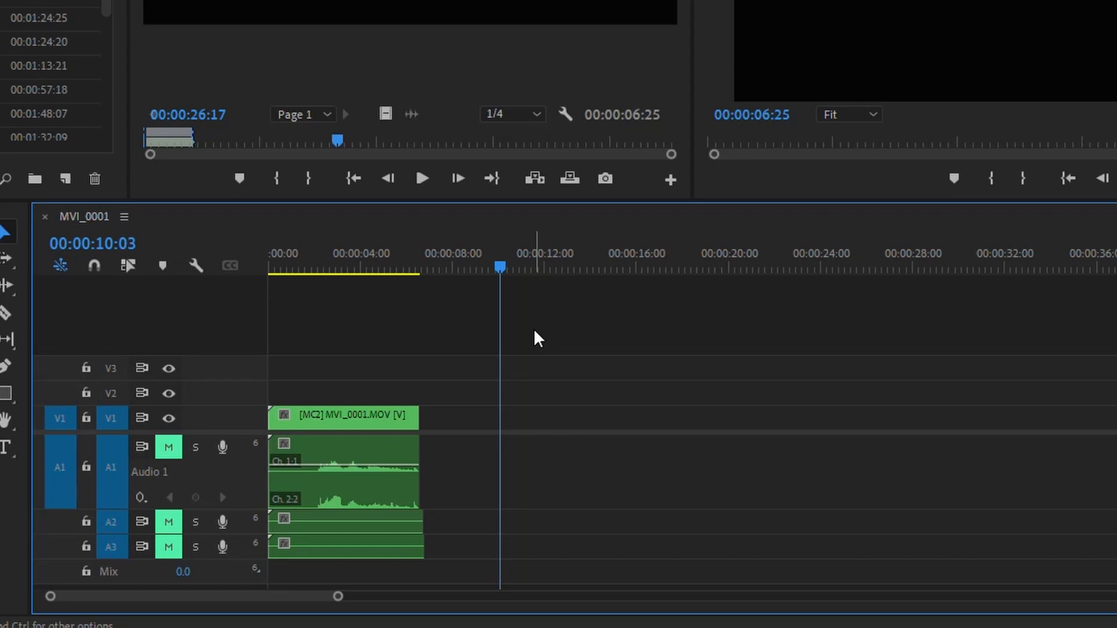
mouse_move(555, 415)
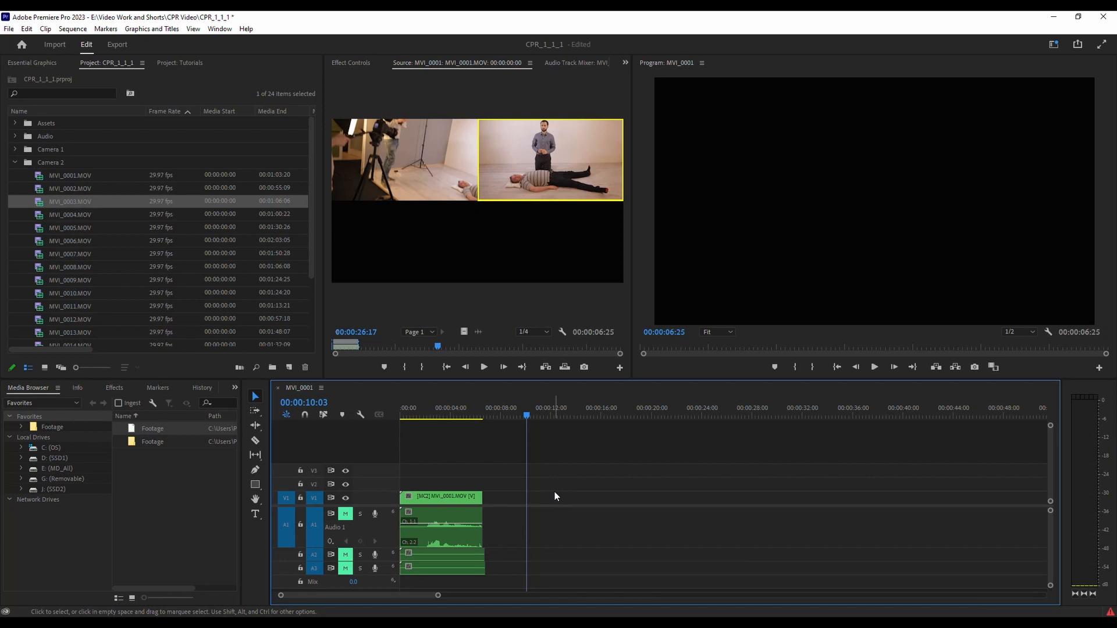
mouse_move(202, 277)
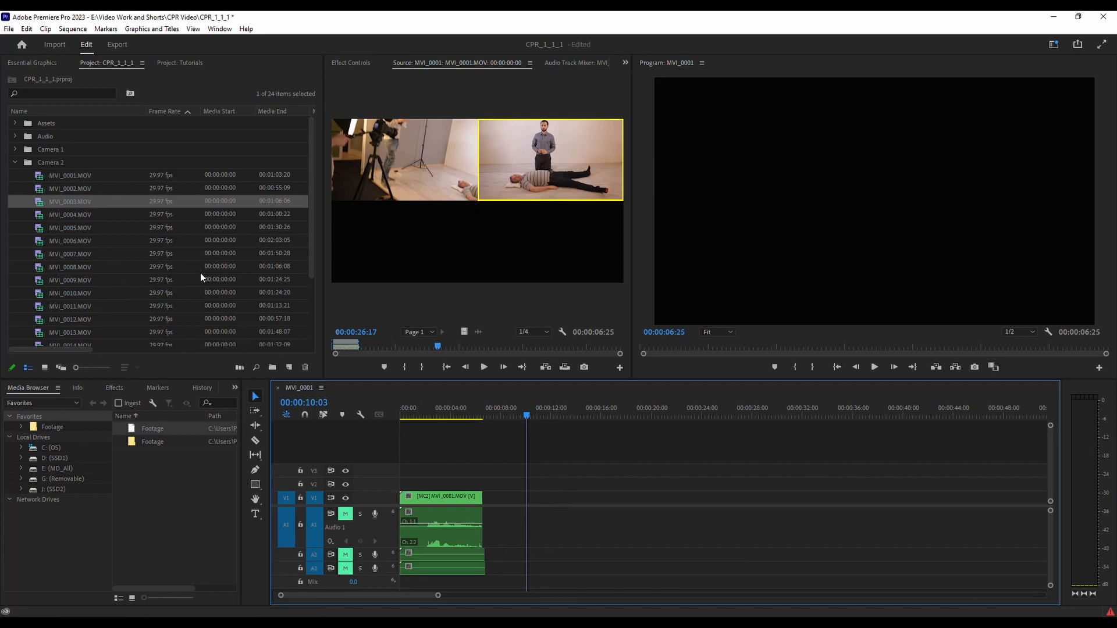
Step: Right-click the V1 track header to show its track options menu
click(285, 525)
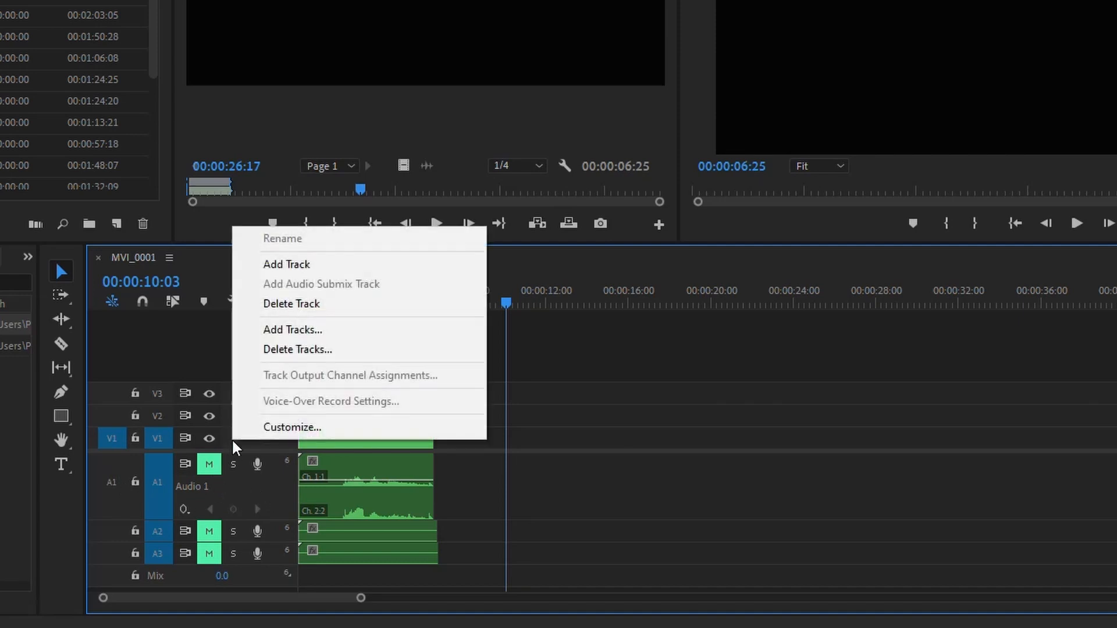
Step: Customize the V1 header buttons in the Button Editor and confirm with OK
click(292, 427)
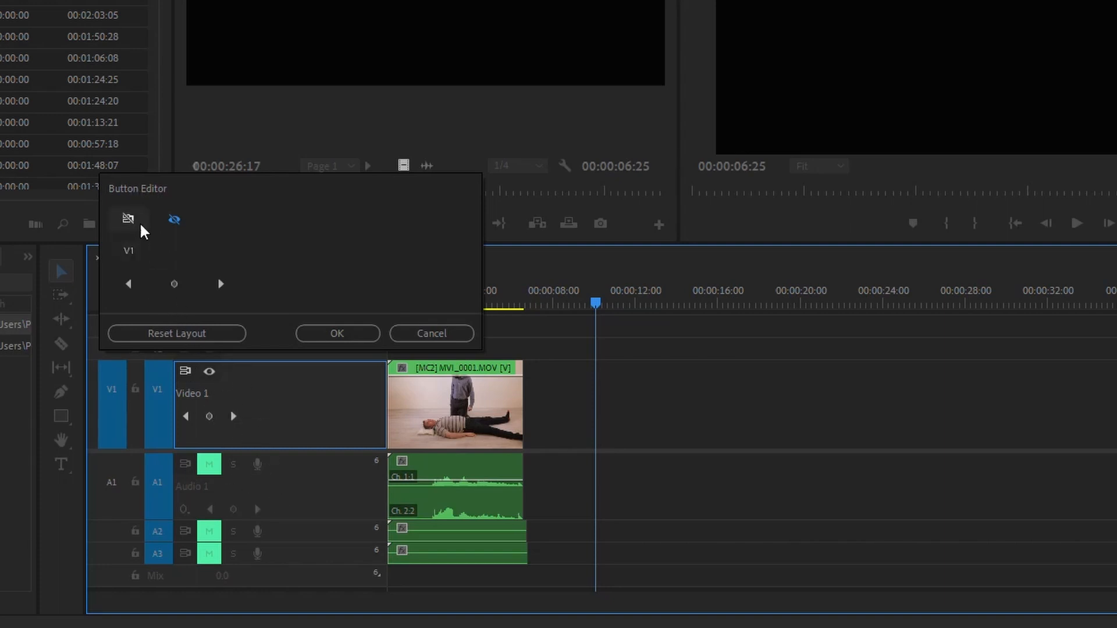
mouse_move(191, 251)
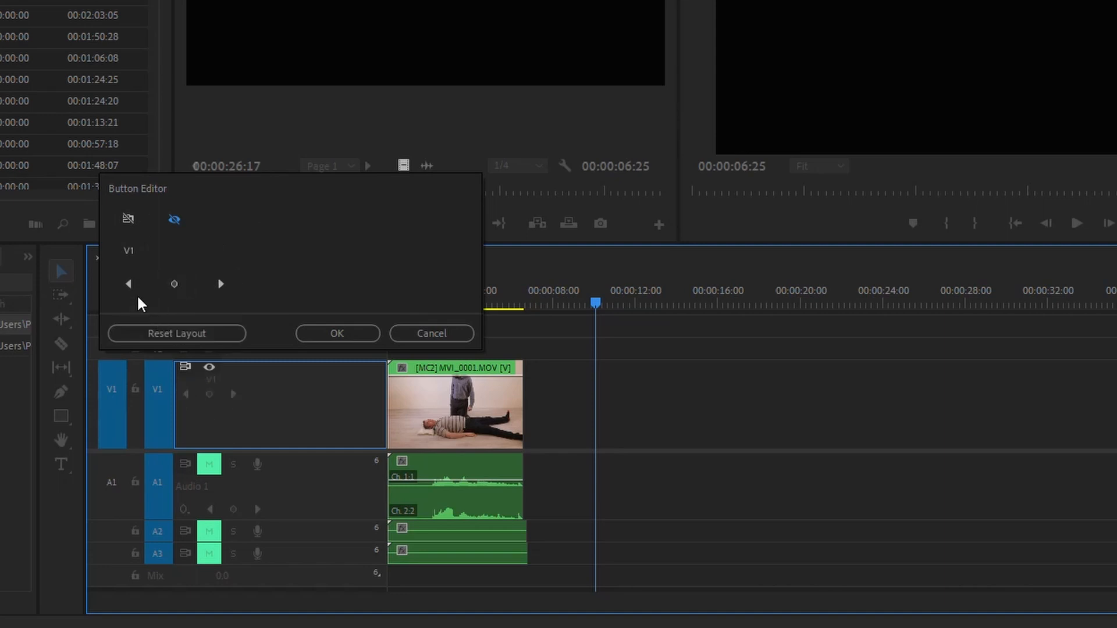
click(337, 333)
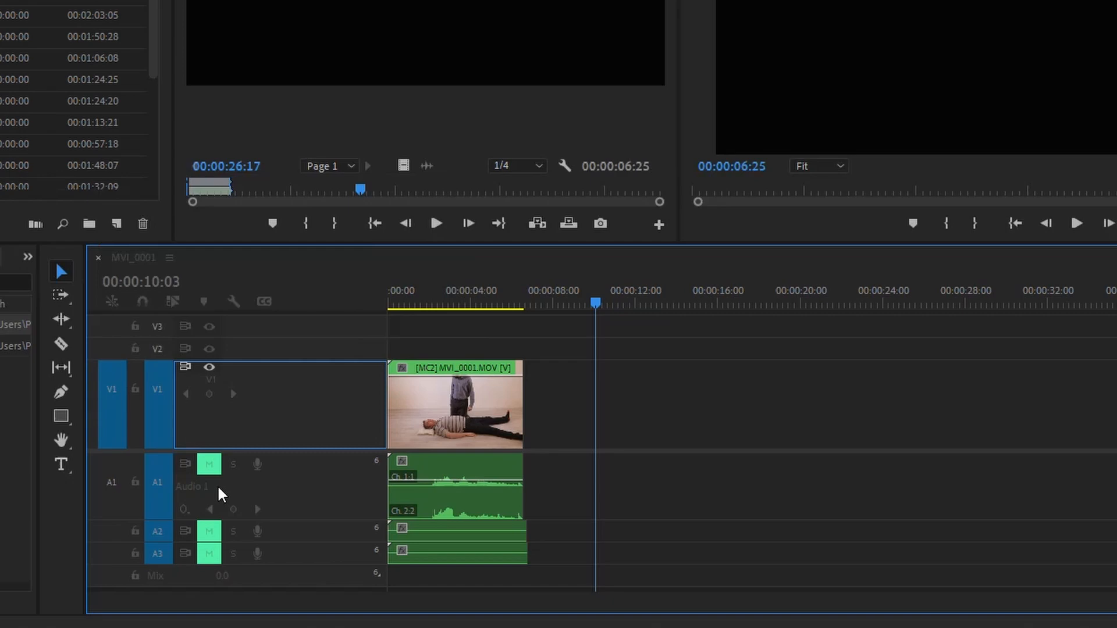